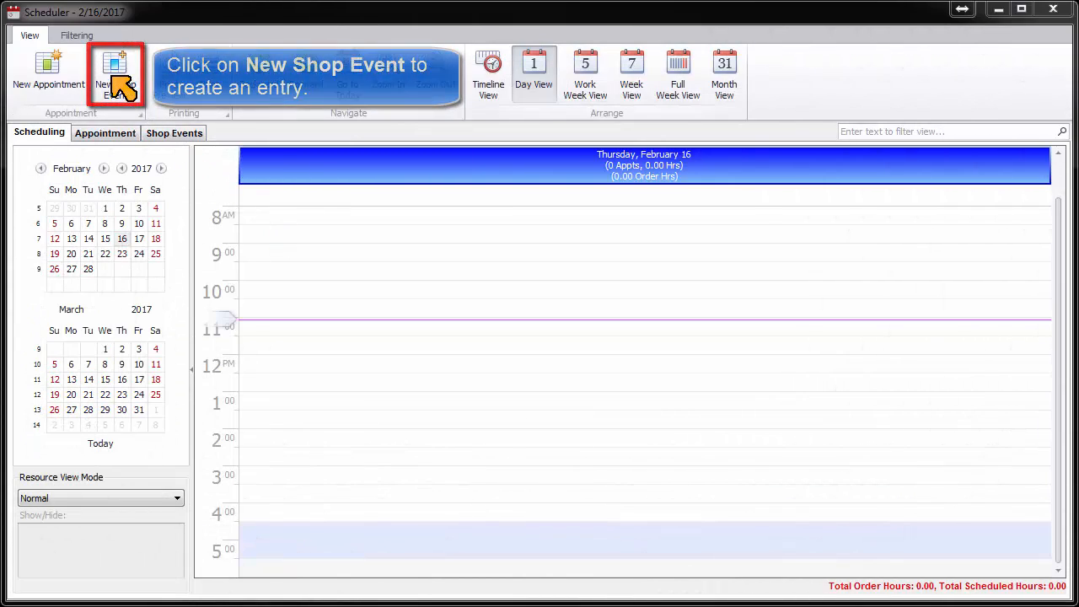
- Create a new Shop Event entry dated February 16, 2017
click(114, 72)
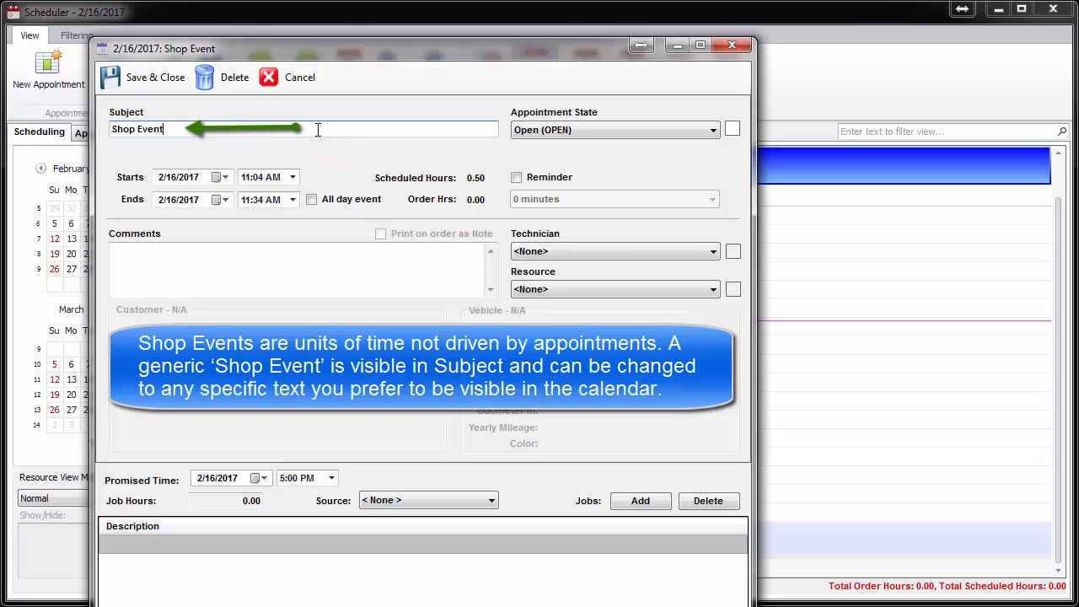
- Rename the event subject to 'Shop Meeting'
key(BackSpace)
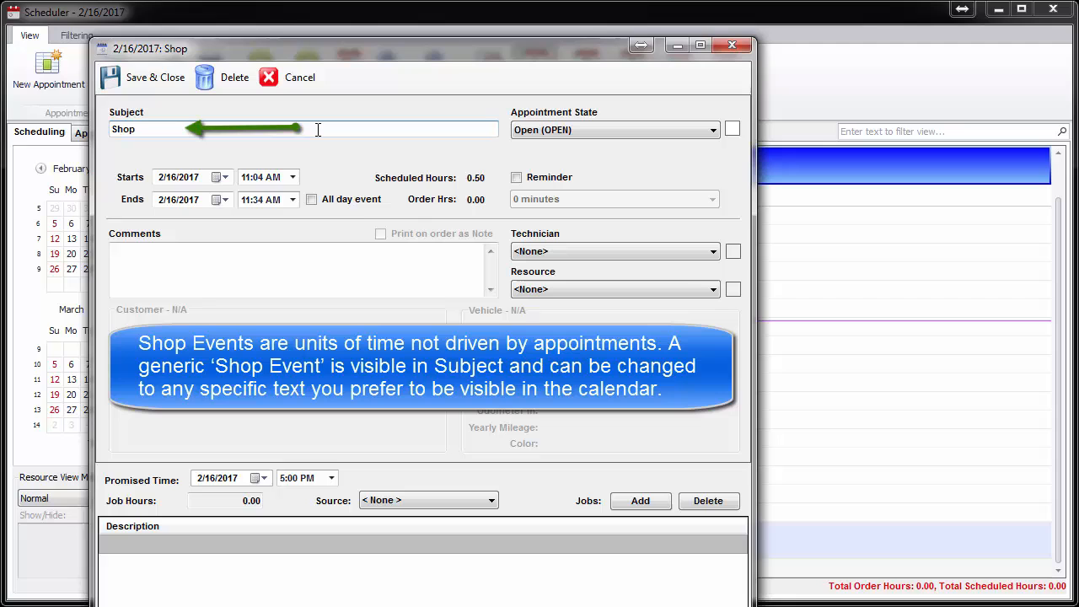
text(Meeting)
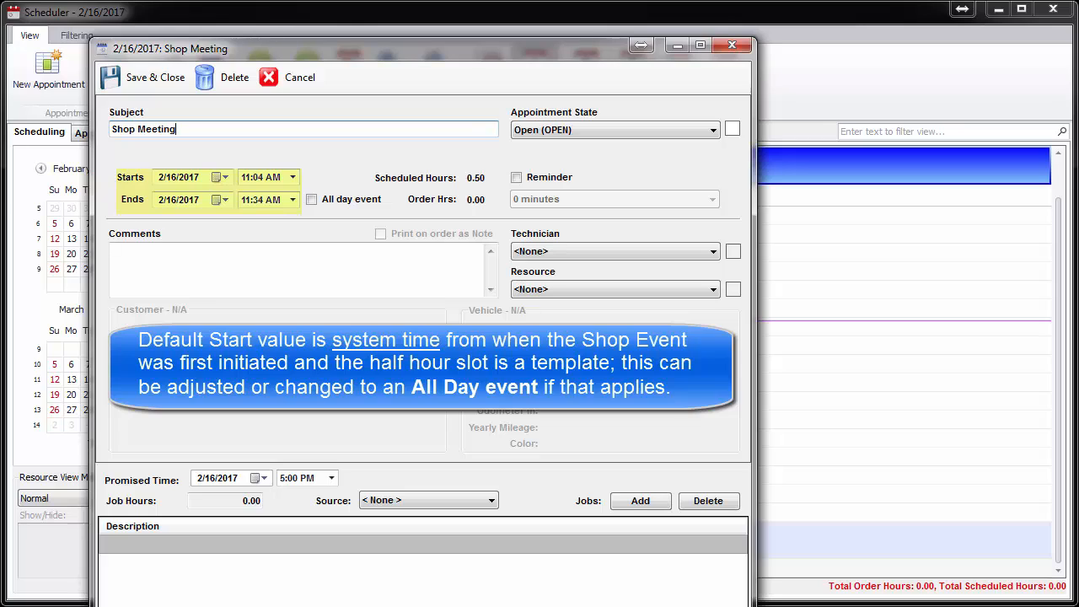
mouse_move(362, 169)
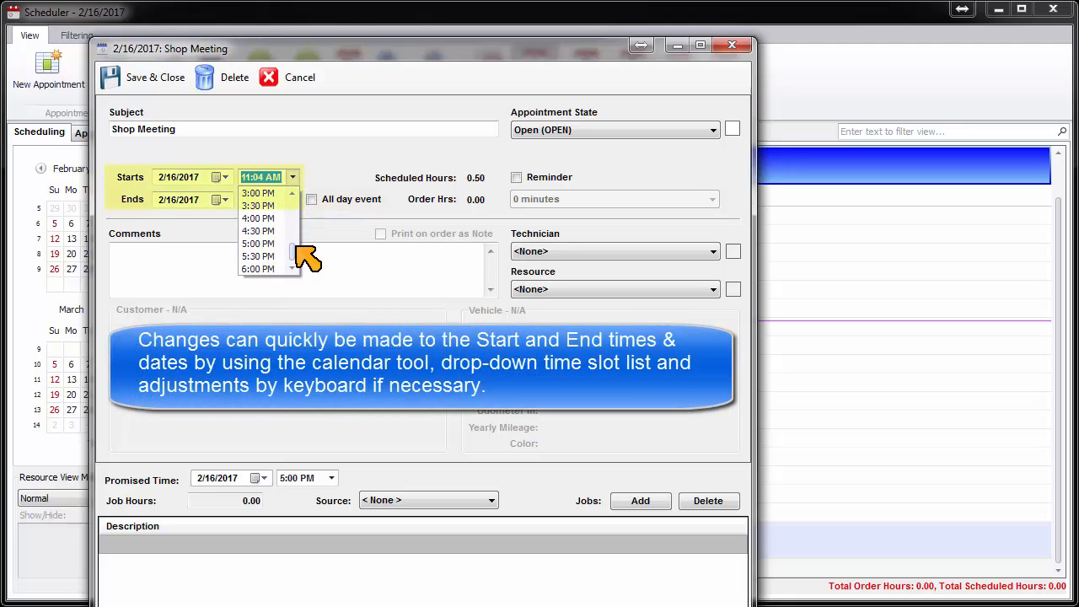
- Set the Shop Meeting to start at 4:00 PM and end at 5:00 PM
click(258, 231)
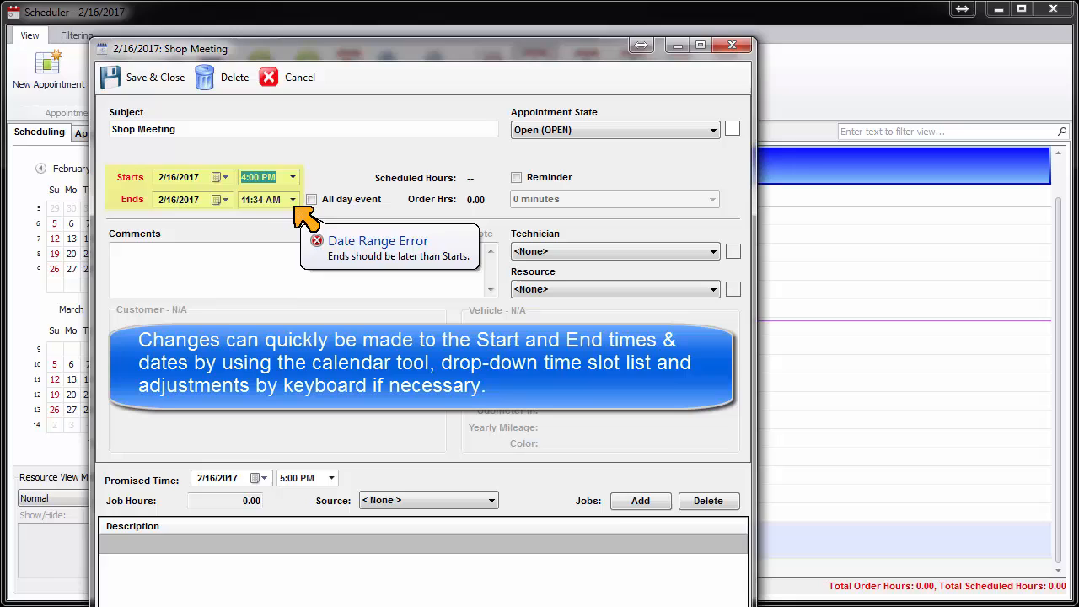
click(291, 198)
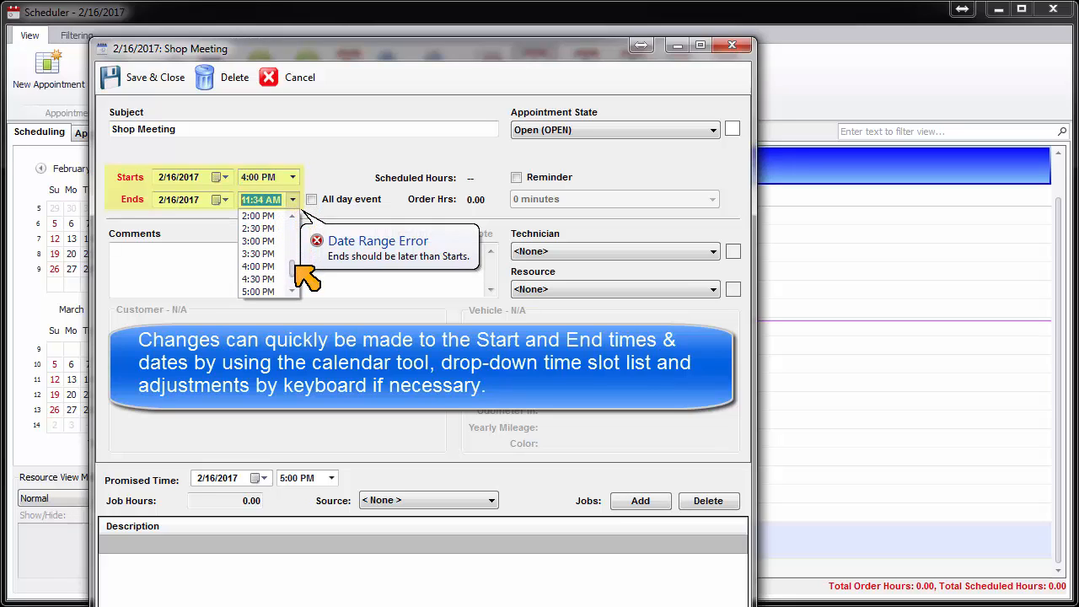
click(258, 291)
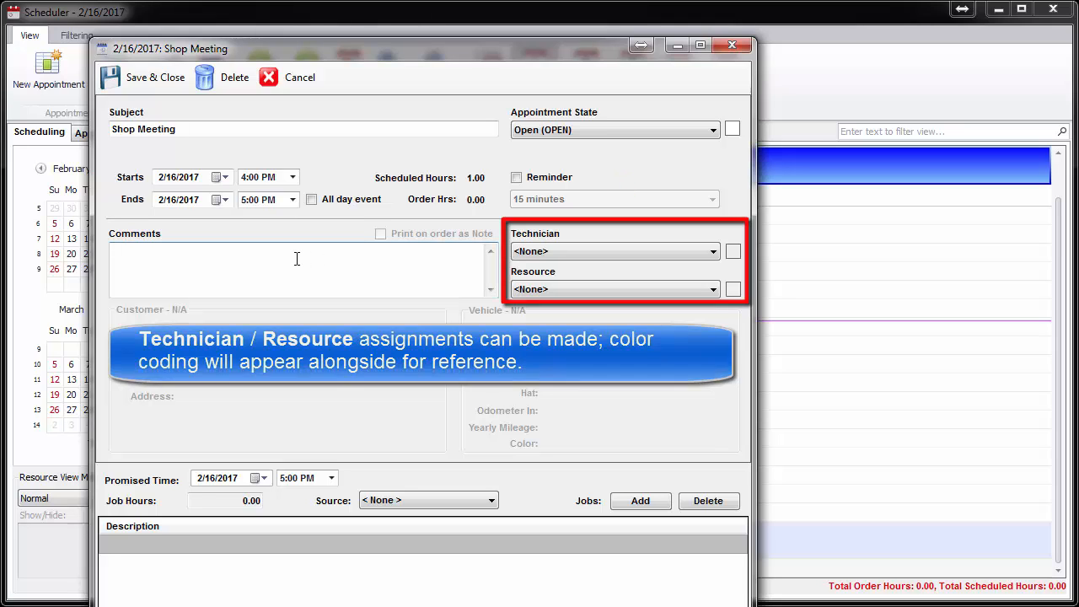
- Enter 'Compensation Plan' in the event's Comments box
text(Compensation Pla)
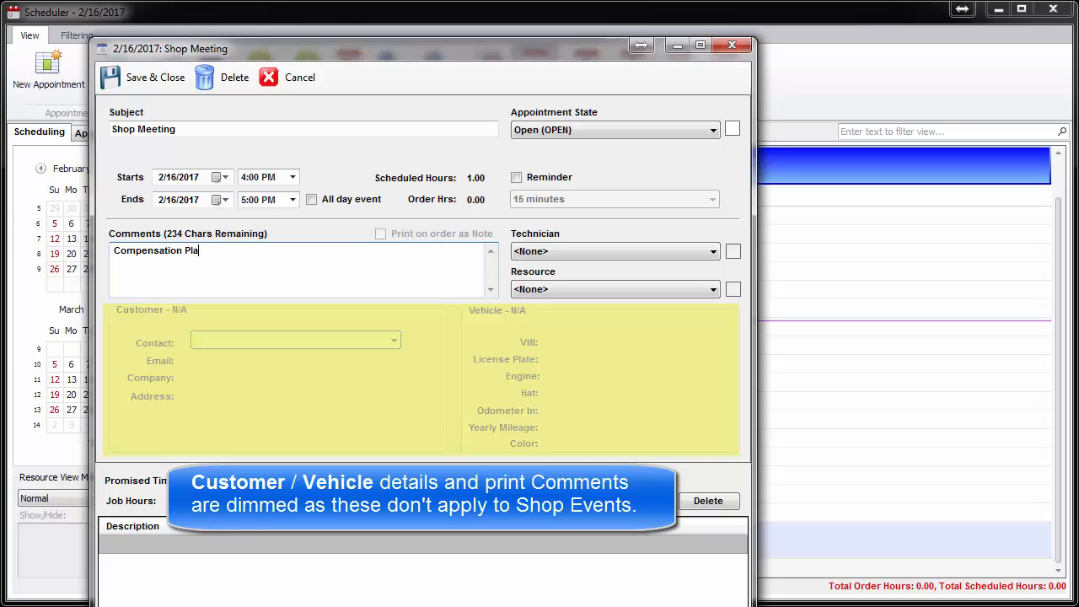
text(n)
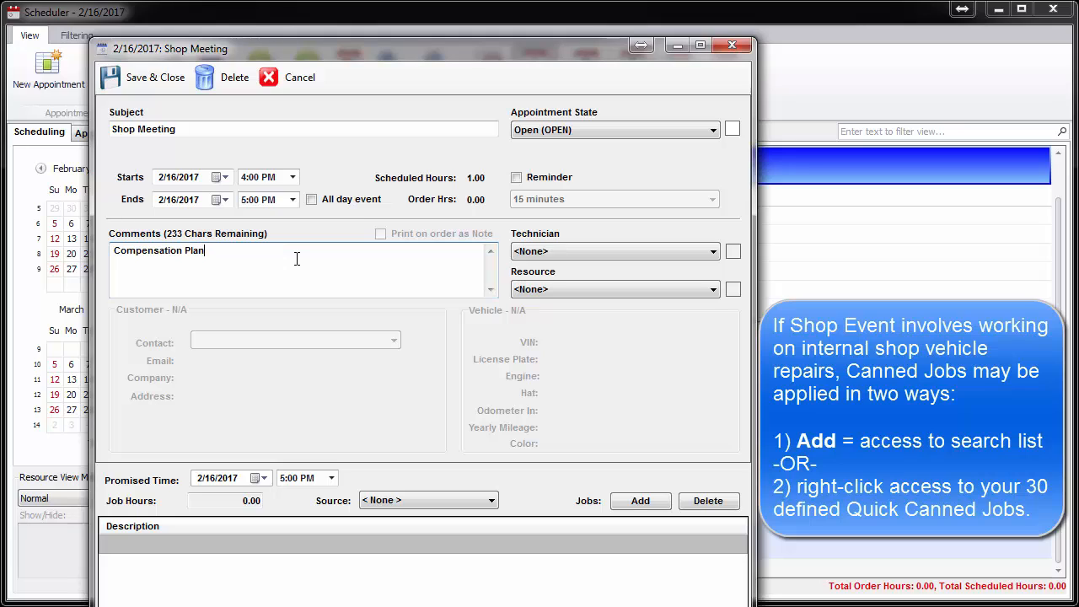
mouse_move(552, 512)
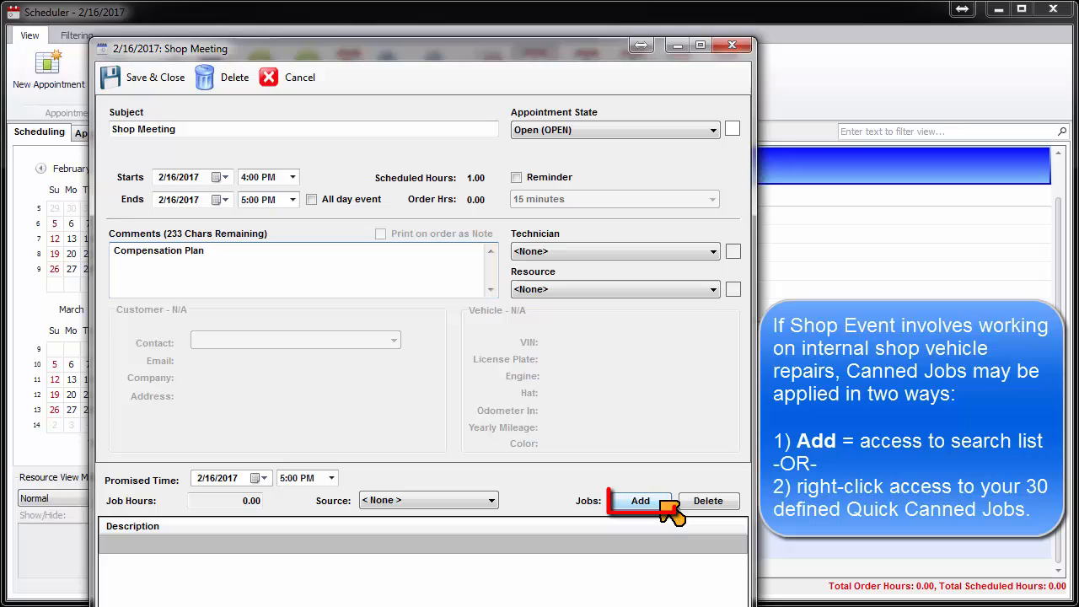
click(640, 501)
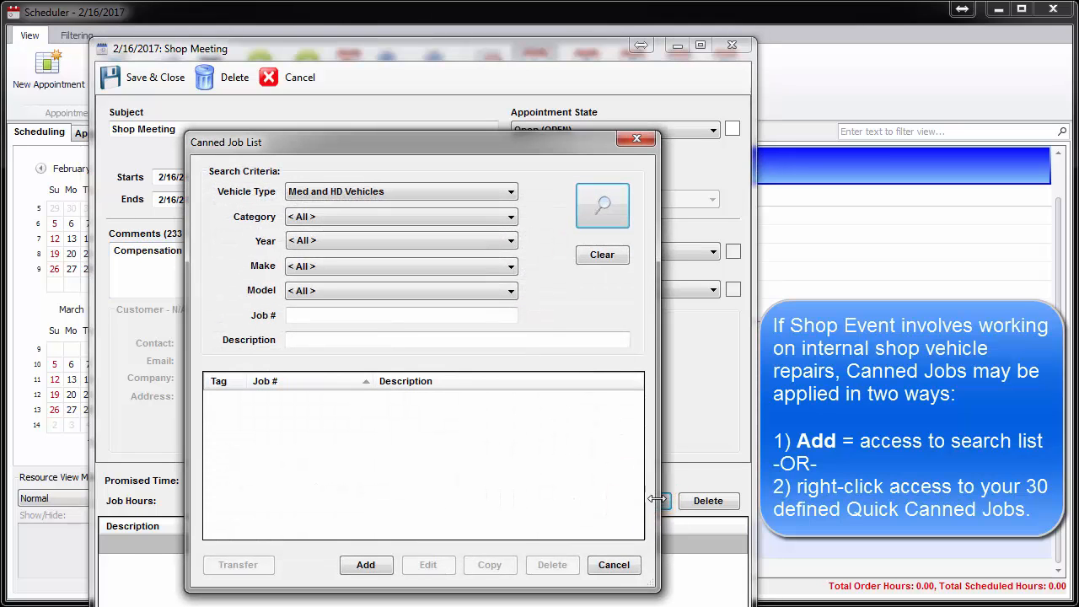
click(602, 205)
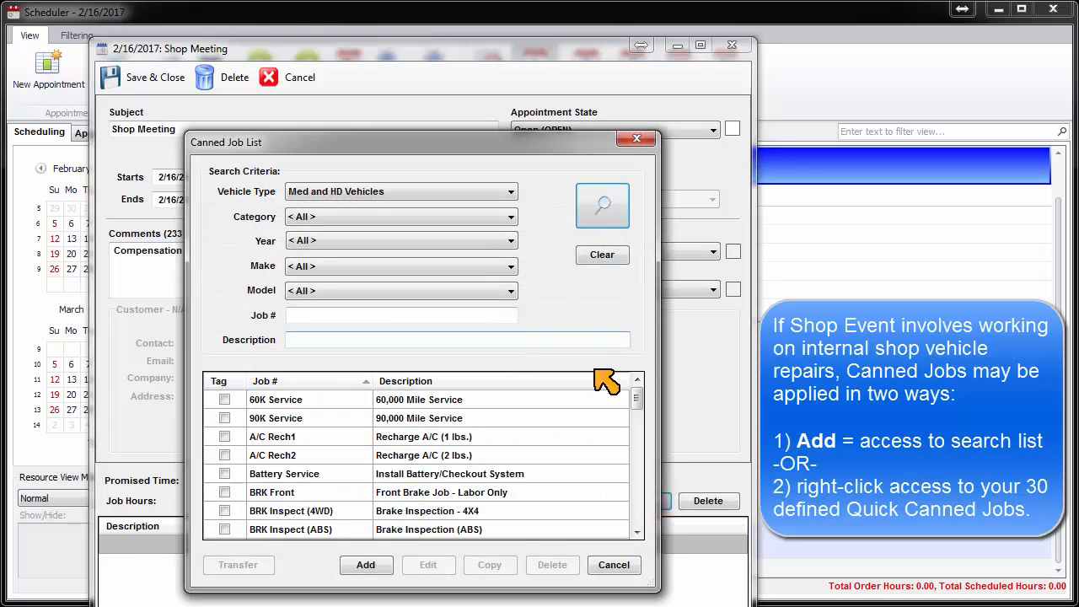
click(613, 565)
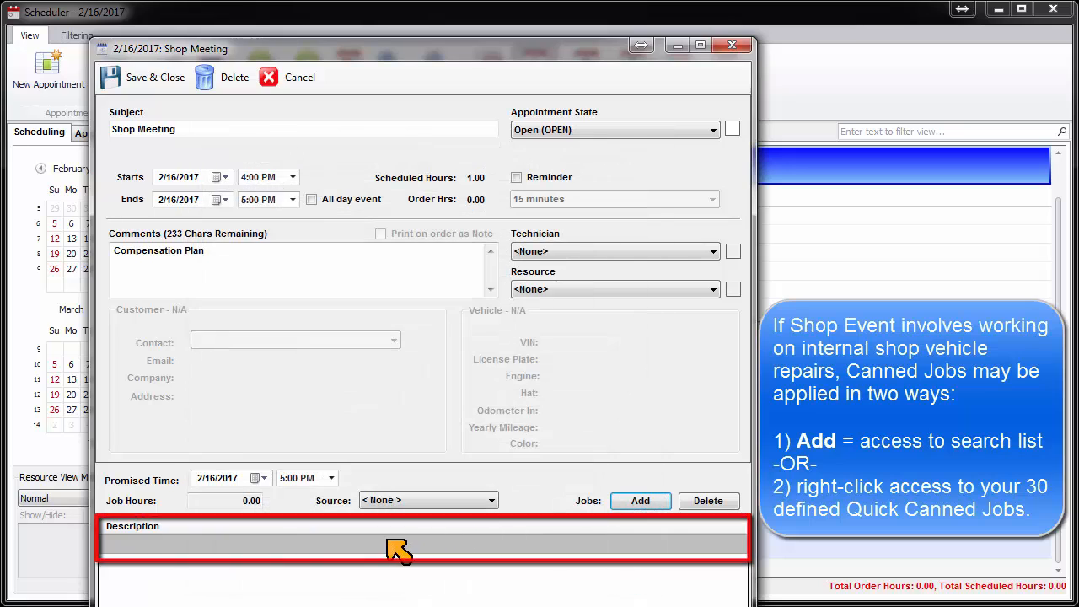
right_click(398, 548)
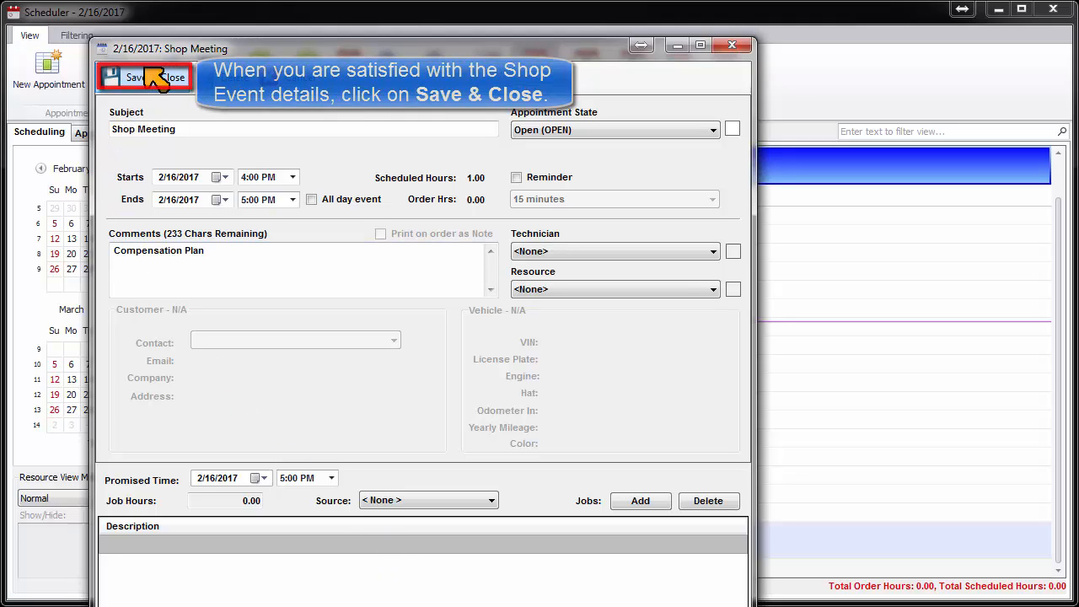
- Save and close the Shop Meeting event
click(135, 77)
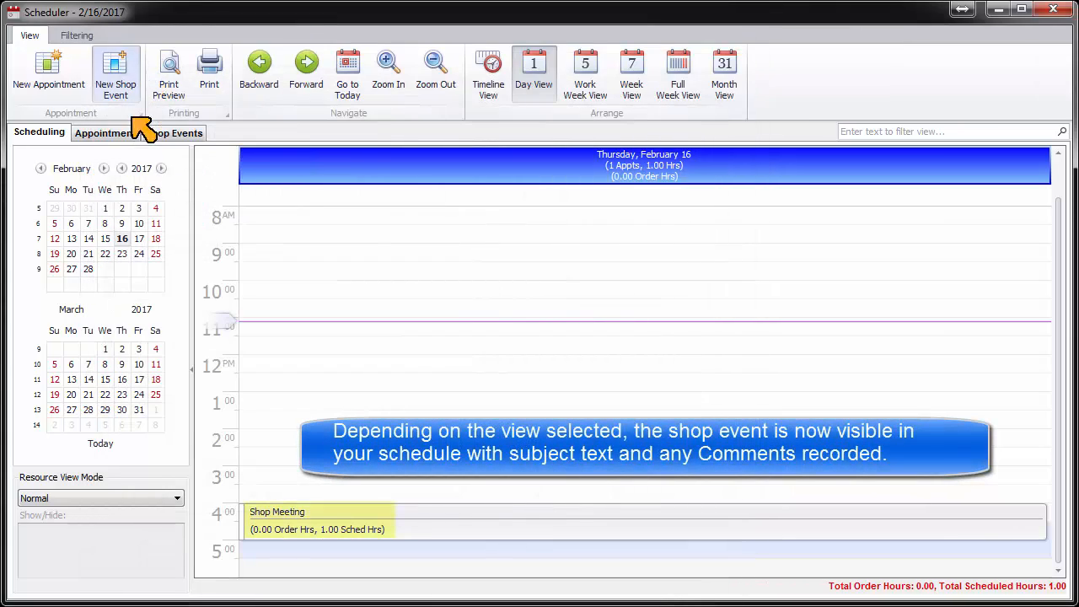